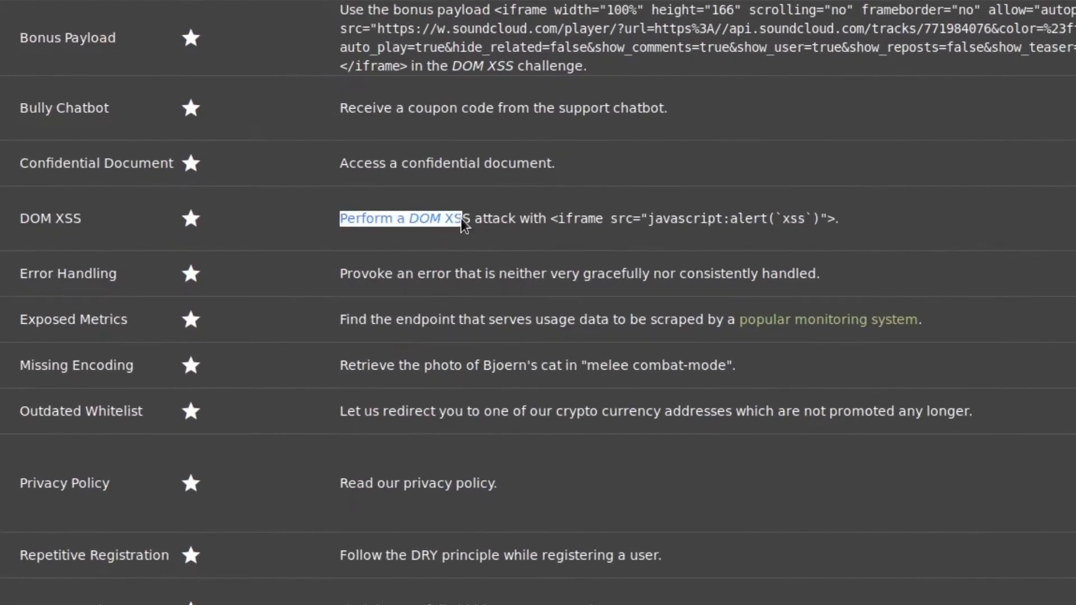
Search for <iframe src="javascript:alert(`xss`)"> and dismiss the xss alert so DOM XSS registers solved
{"action": "left_click_drag", "start_coordinate": [463, 218], "coordinate": [813, 218]}
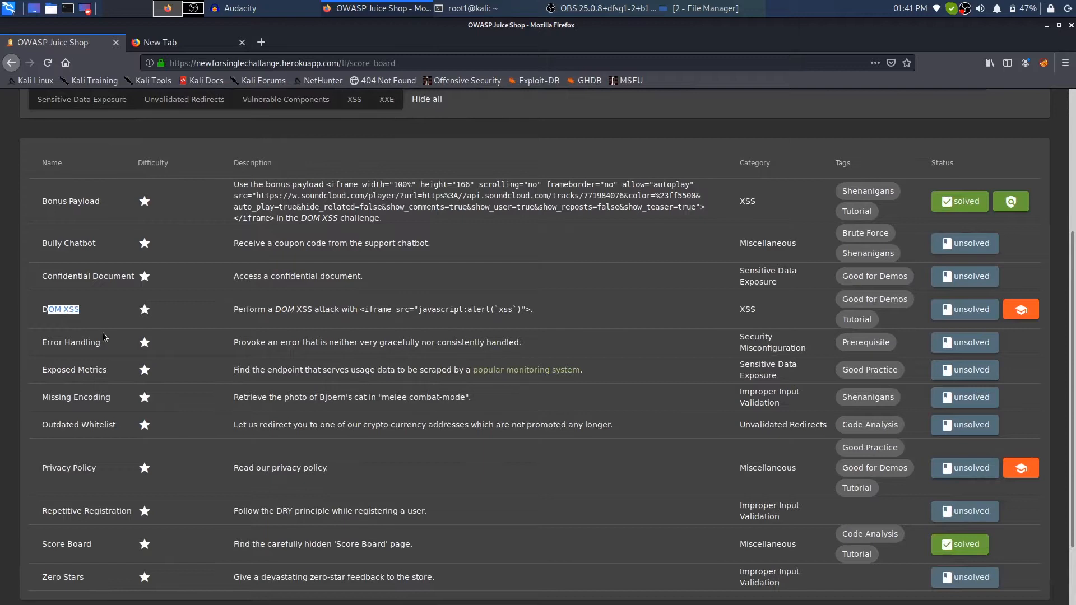
{"action": "mouse_move", "coordinate": [203, 335]}
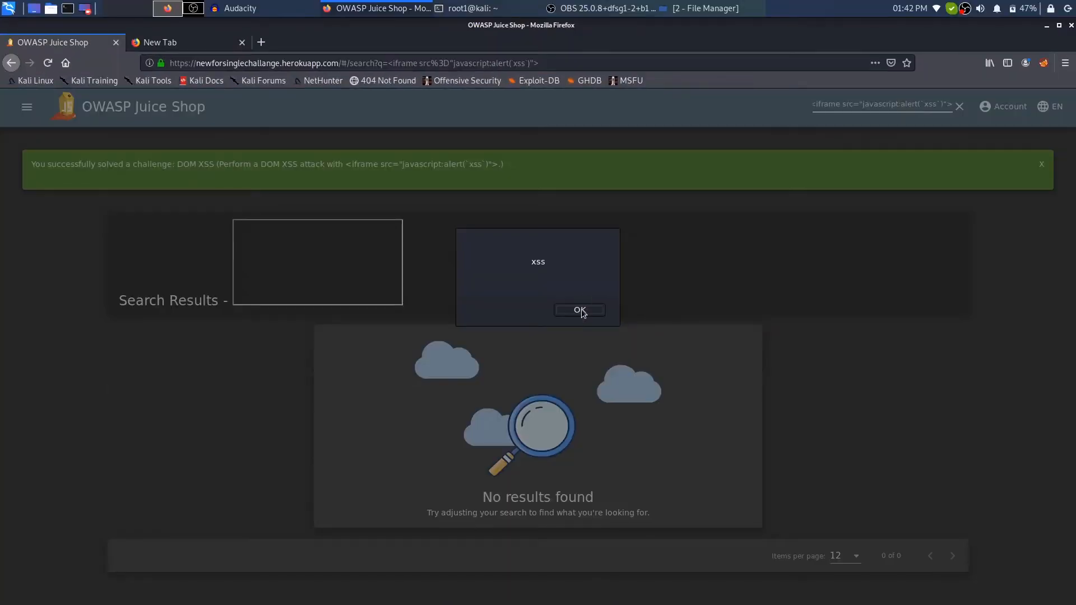
{"action": "left_click", "coordinate": [579, 310]}
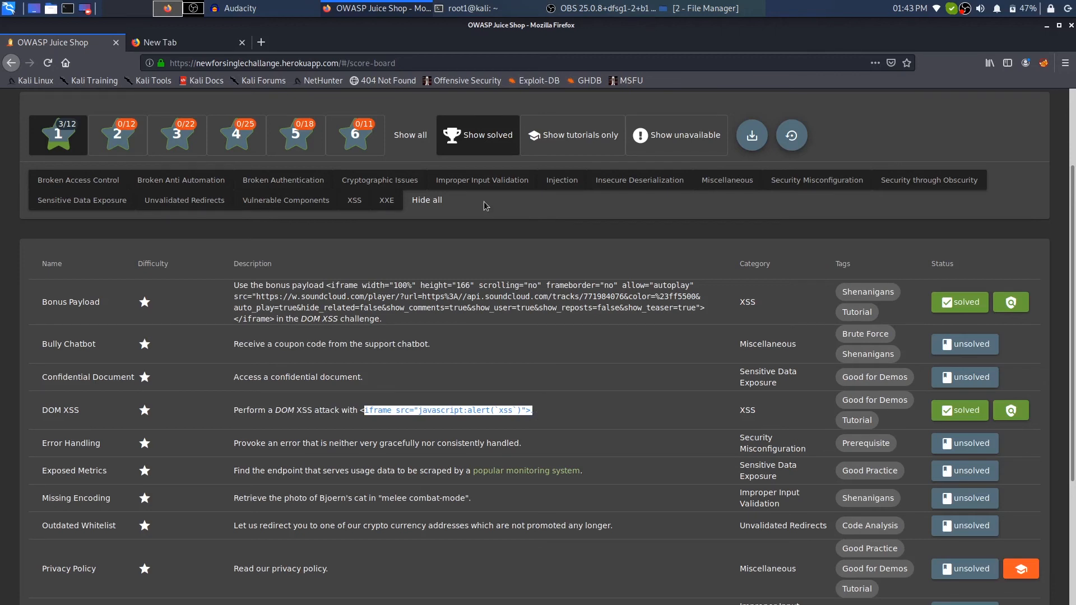
{"action": "mouse_move", "coordinate": [443, 319]}
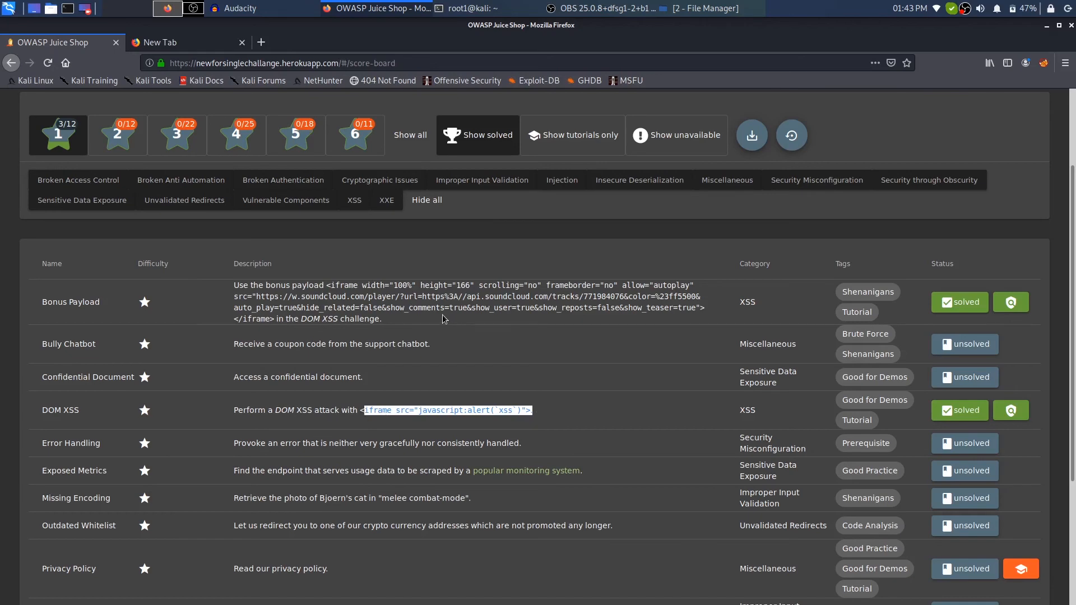
{"action": "mouse_move", "coordinate": [435, 321]}
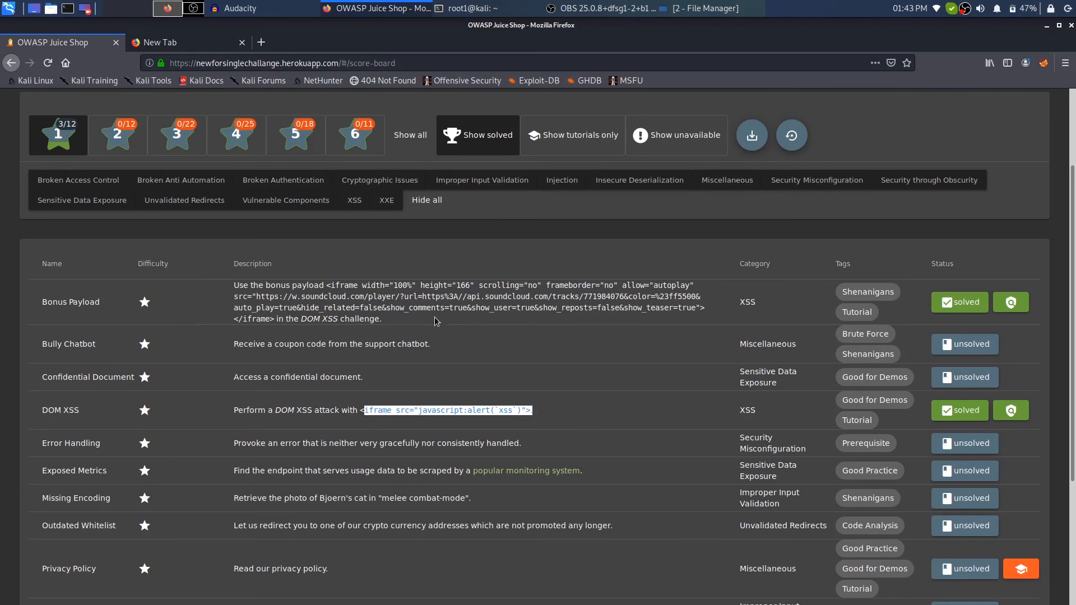